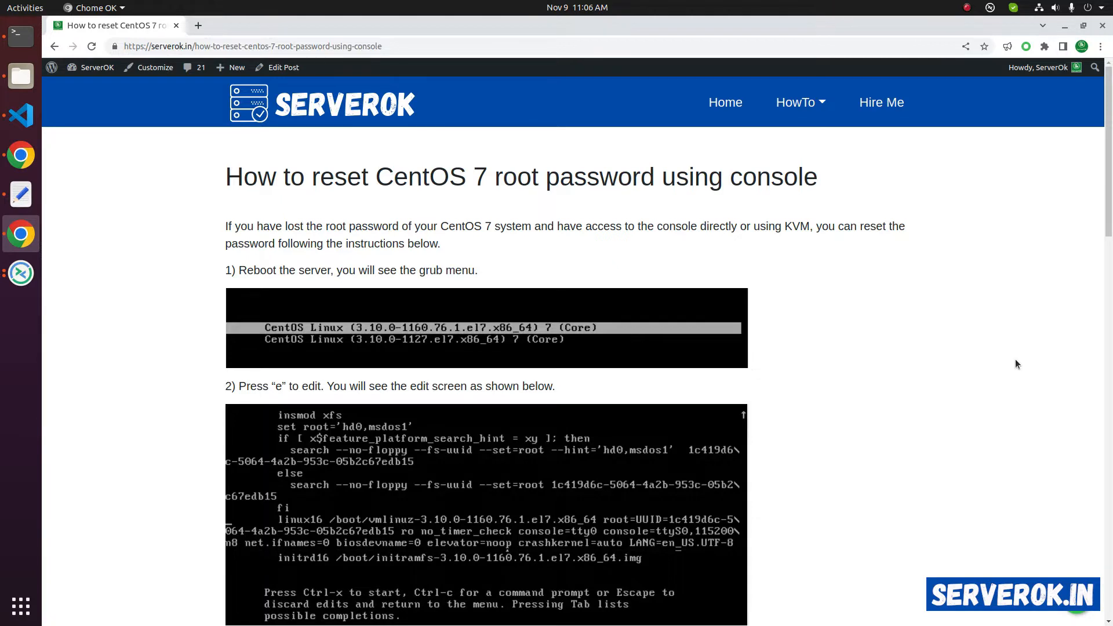
{"action": "mouse_move", "coordinate": [227, 271]}
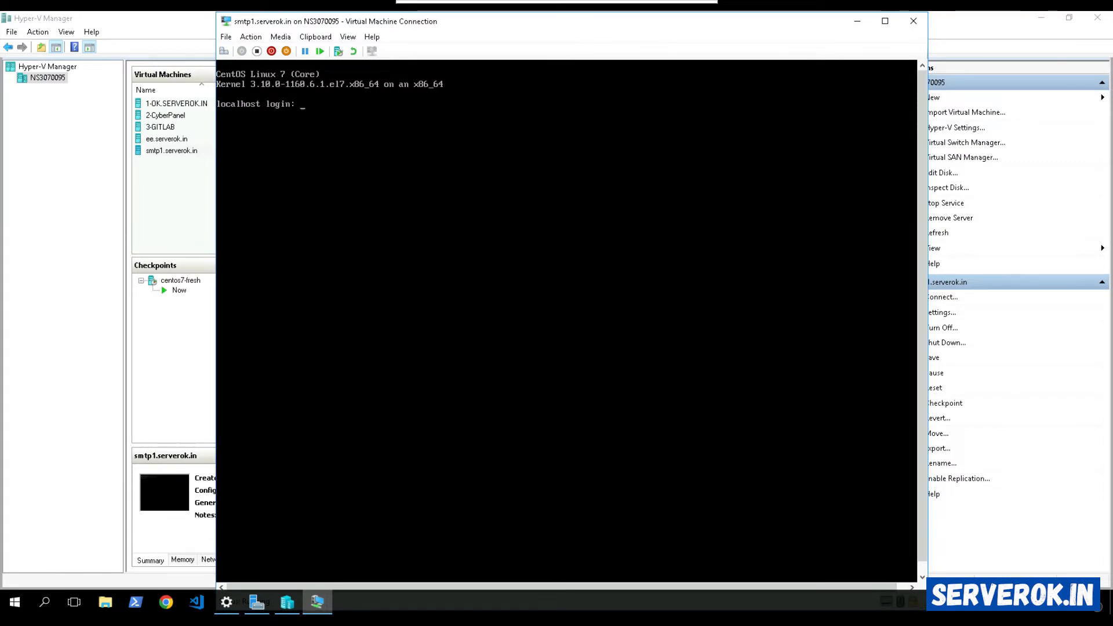
Reset the smtp1 VM from Hyper-V Manager and halt it at the CentOS GRUB boot menu
{"action": "left_click", "coordinate": [250, 37]}
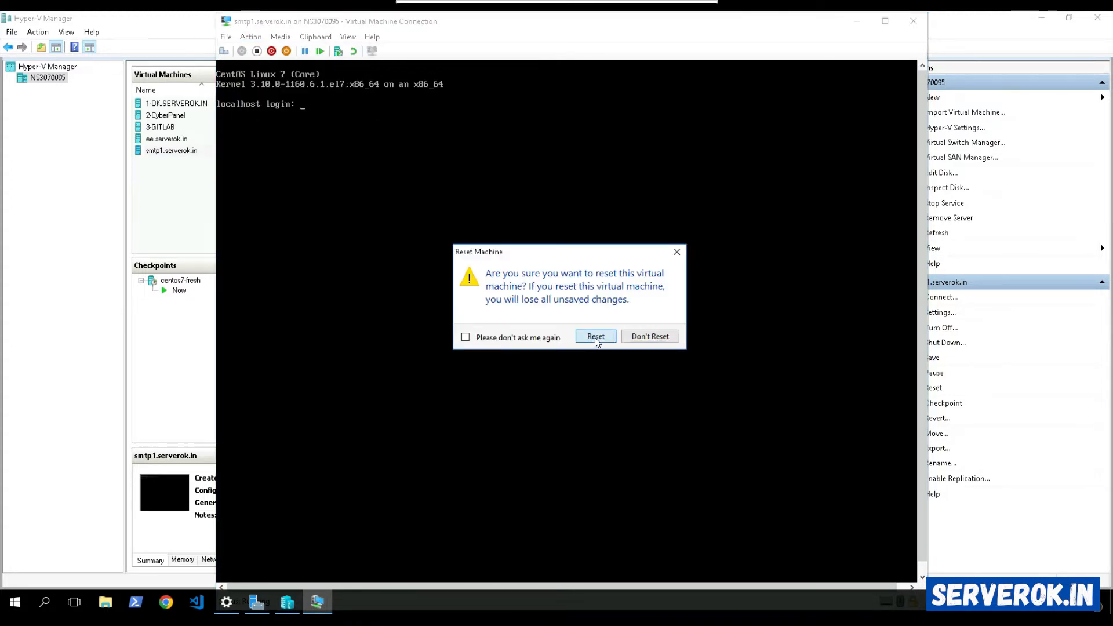
{"action": "left_click", "coordinate": [595, 336]}
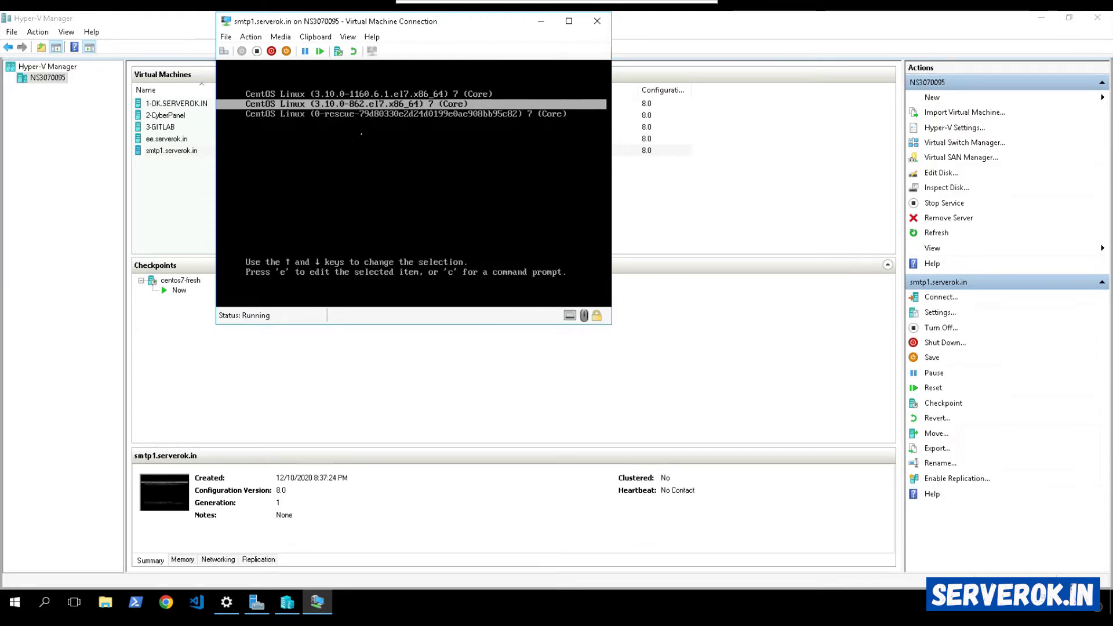
{"action": "key", "text": "up"}
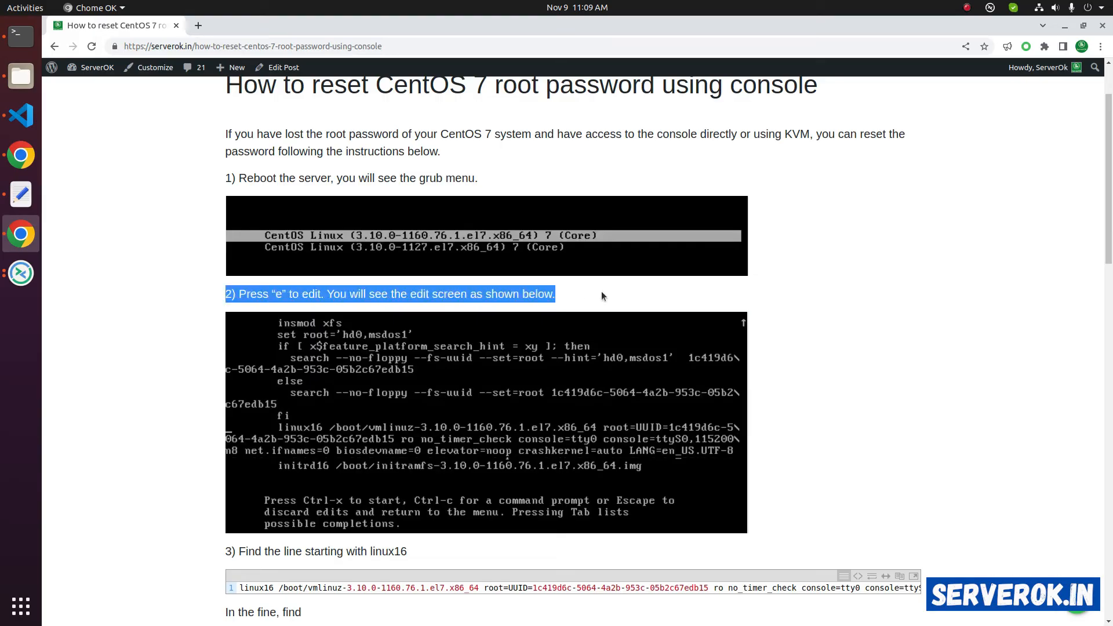
{"action": "scroll", "scroll_direction": "down", "scroll_amount": 3}
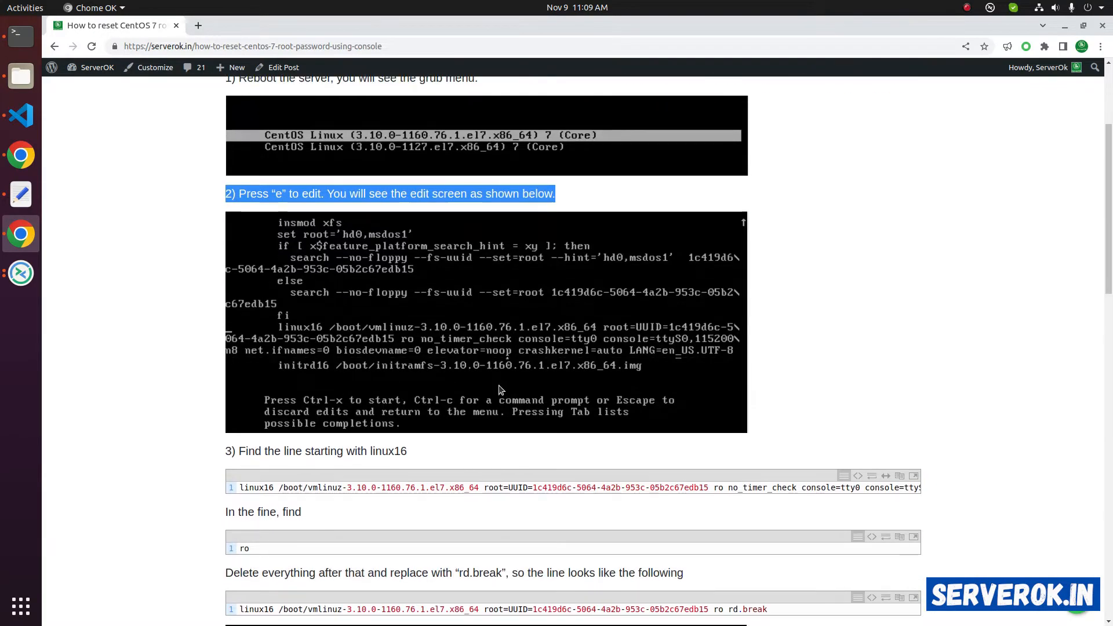
{"action": "scroll", "scroll_direction": "down", "scroll_amount": 3}
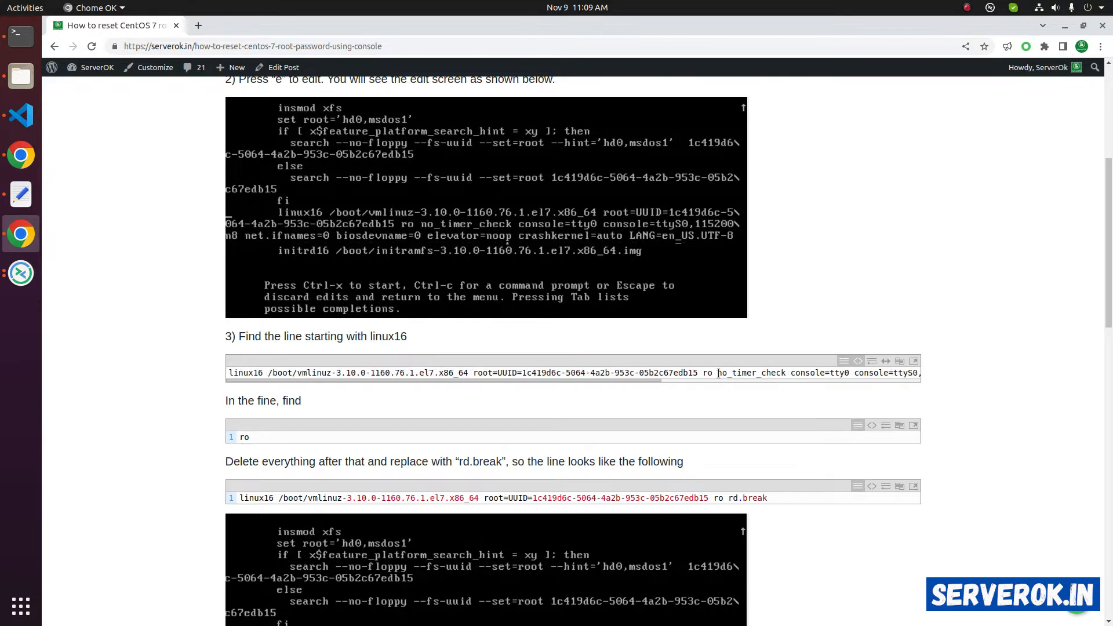
{"action": "scroll", "scroll_direction": "down", "scroll_amount": 3}
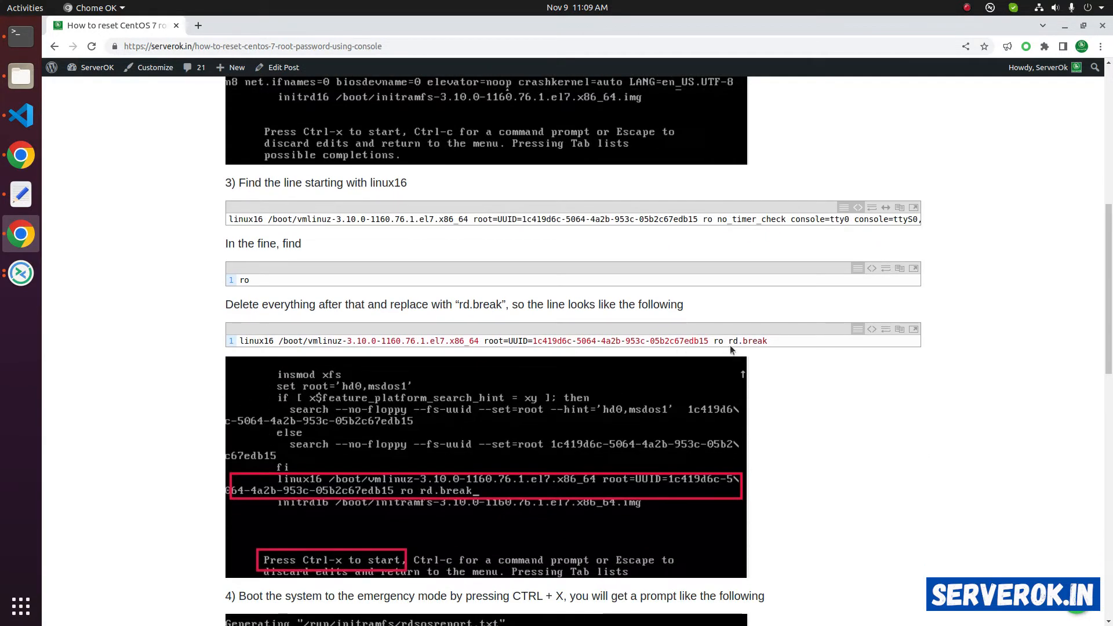
{"action": "mouse_move", "coordinate": [726, 233]}
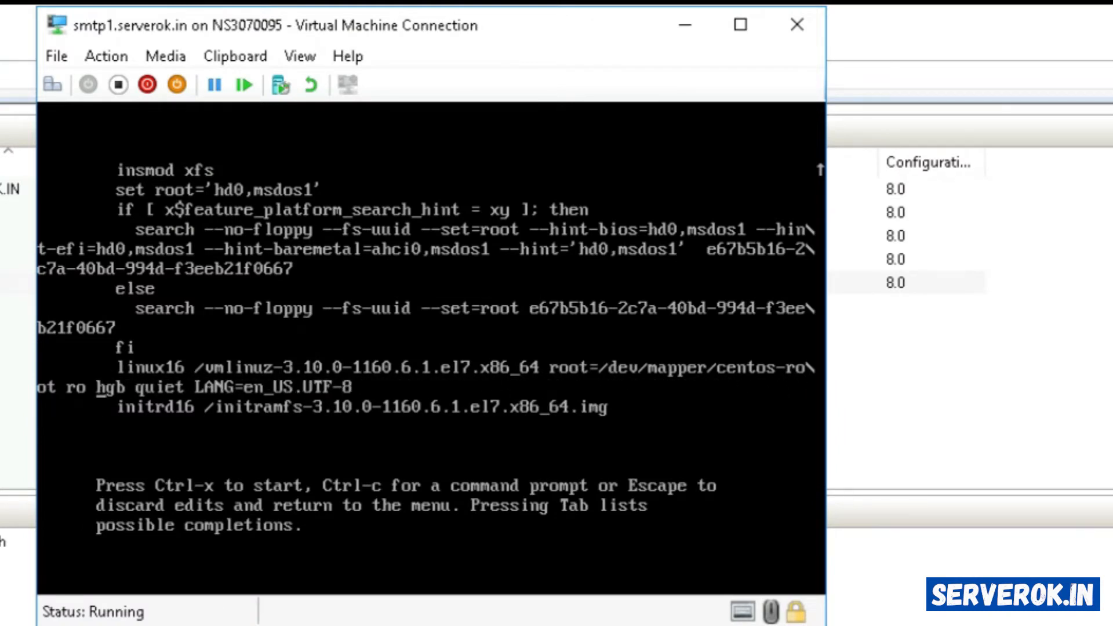
Finish the linux16 line with ro rd.break and boot the VM into the emergency shell
{"action": "type", "text": "8"}
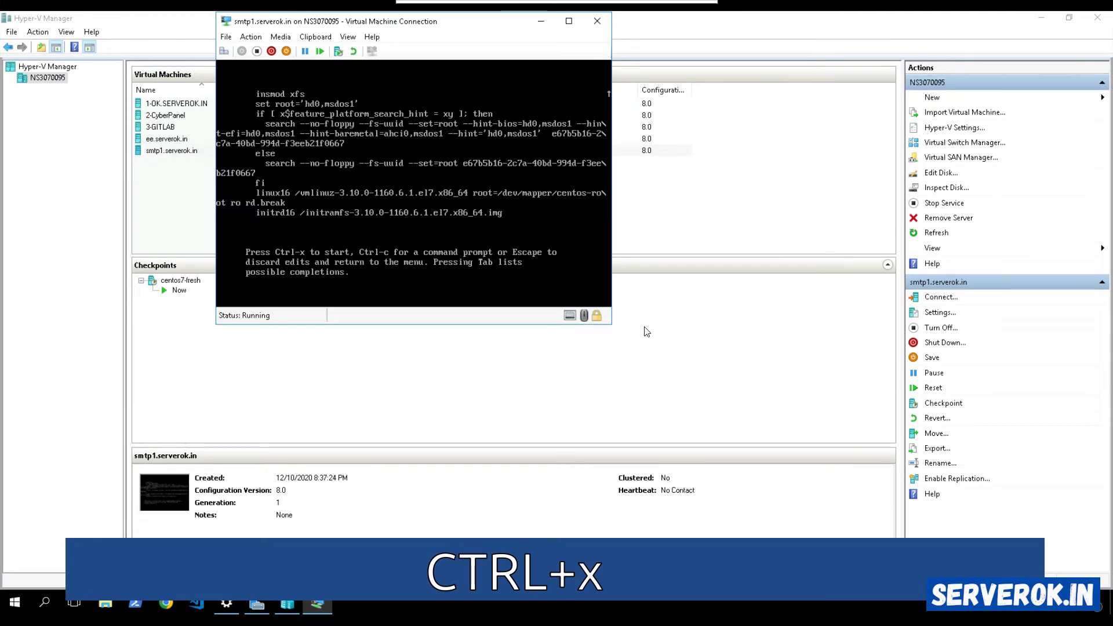
{"action": "key", "text": "ctrl+x"}
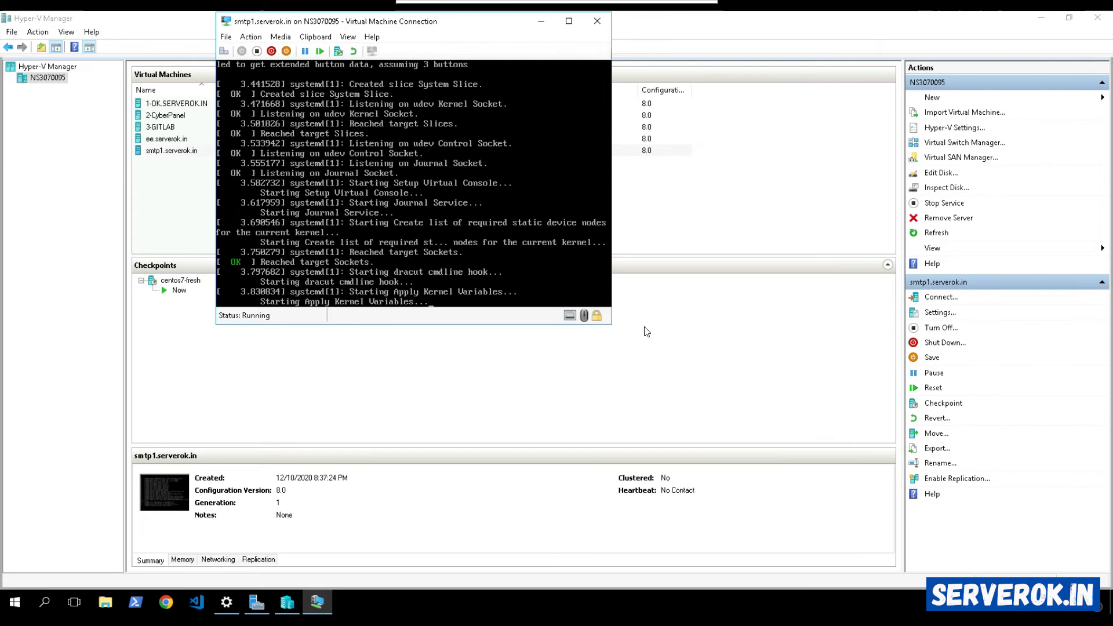
{"action": "left_click", "coordinate": [568, 21]}
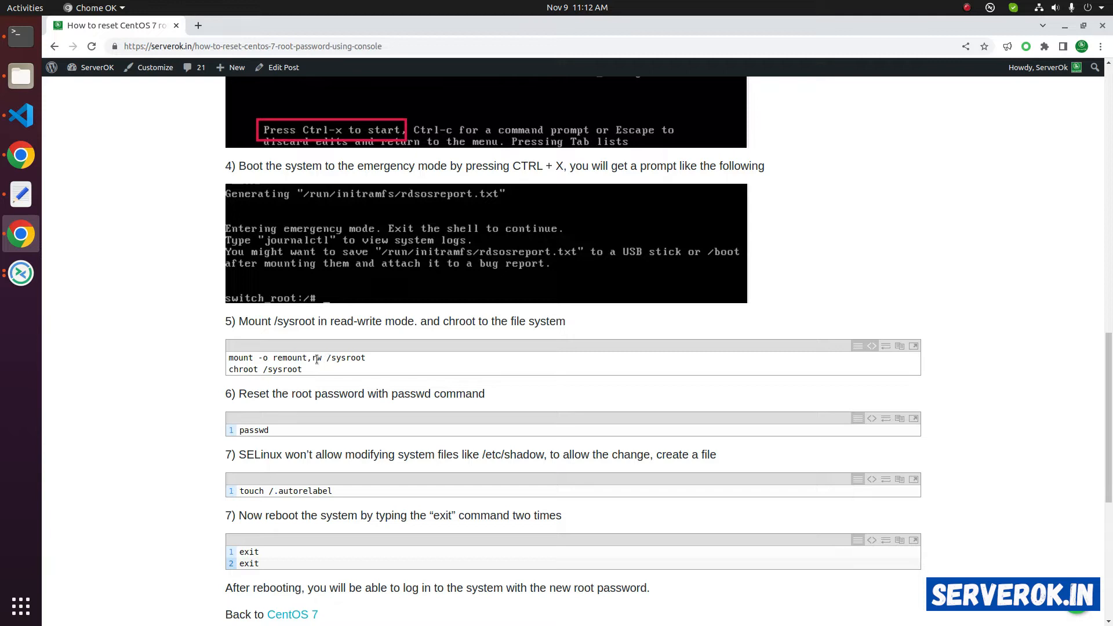
{"action": "mouse_move", "coordinate": [229, 367]}
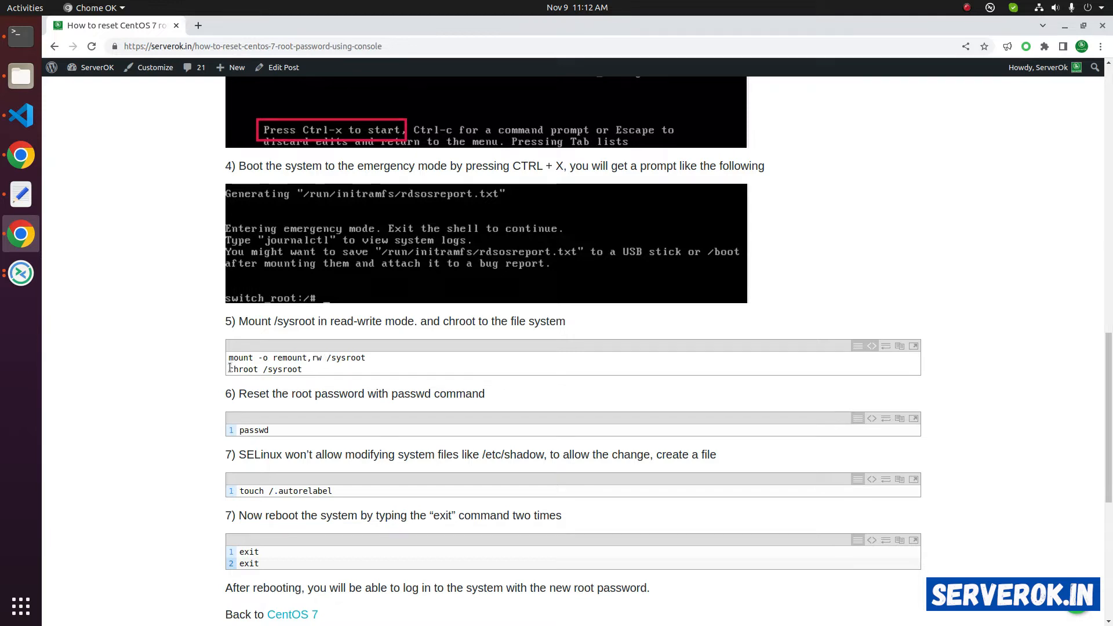
{"action": "double_click", "coordinate": [264, 369]}
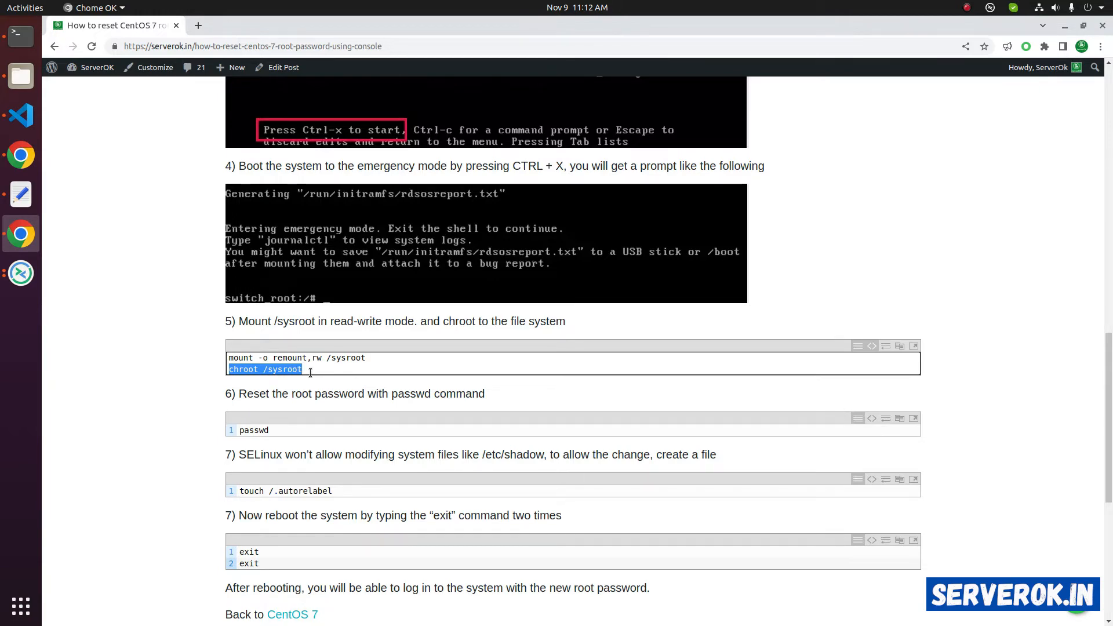
{"action": "scroll", "scroll_direction": "down", "scroll_amount": 3}
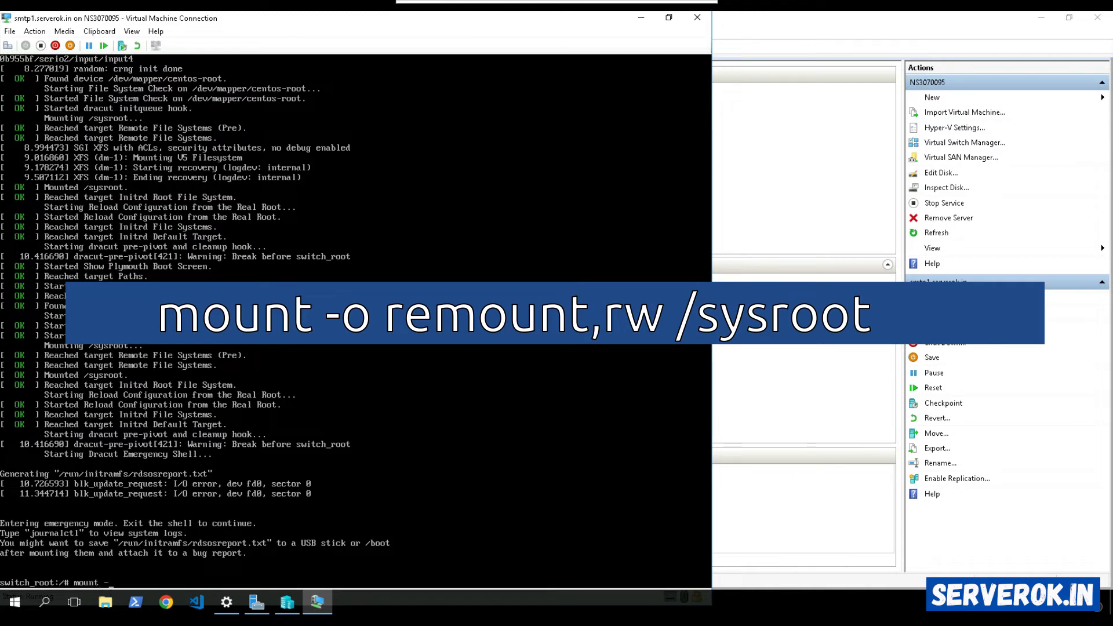
Run mount -o remount,rw /sysroot to make the root filesystem writable
{"action": "type", "text": "-o remount"}
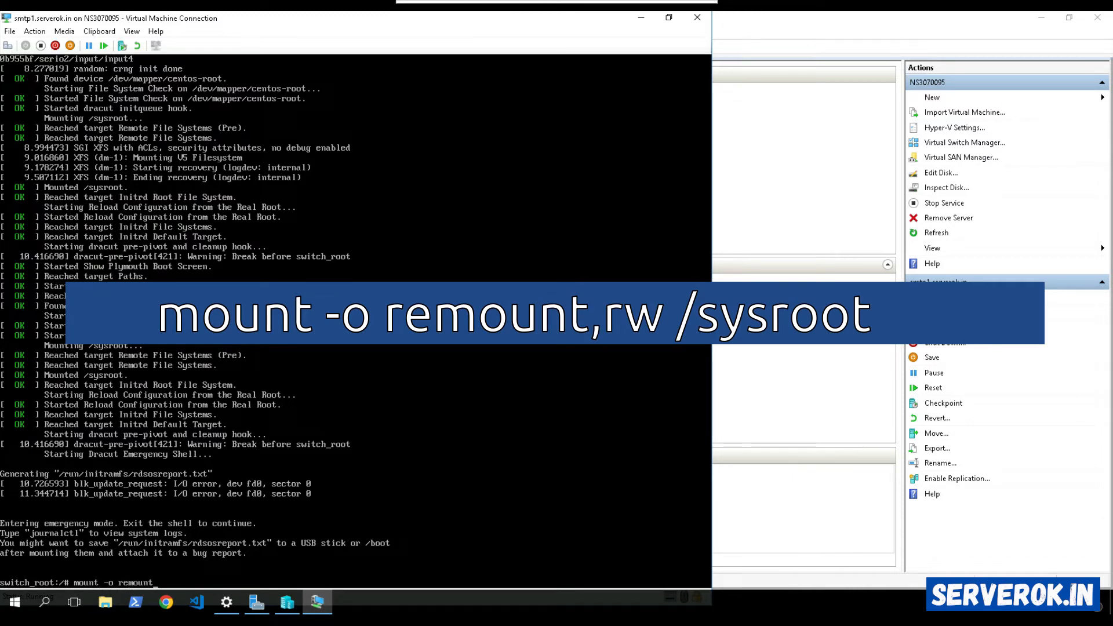
{"action": "type", "text": ",rw"}
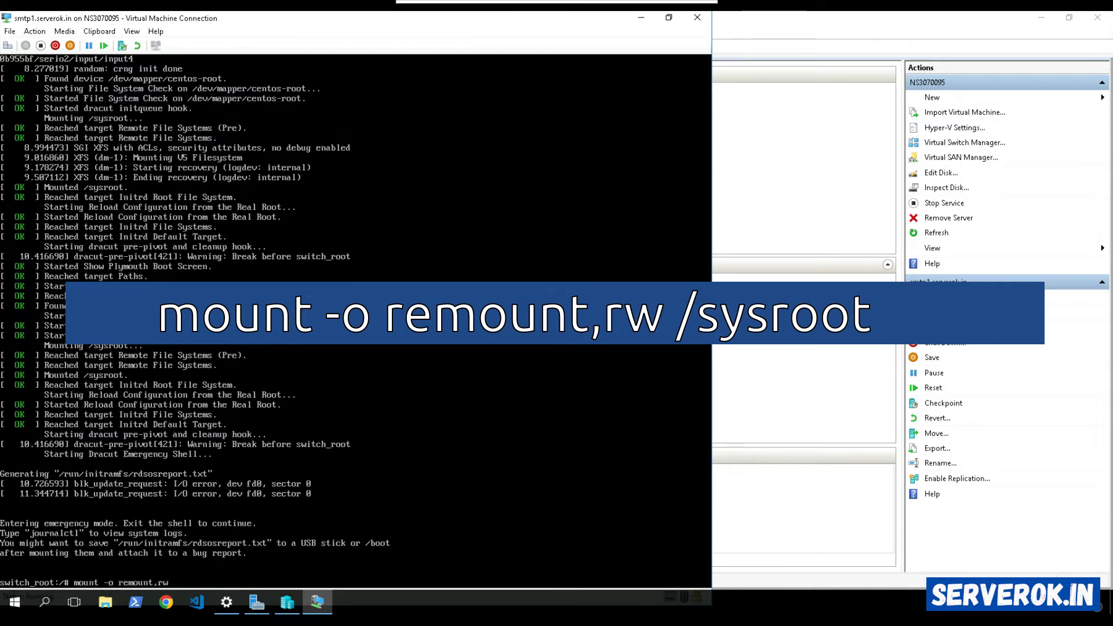
{"action": "type", "text": "/sys"}
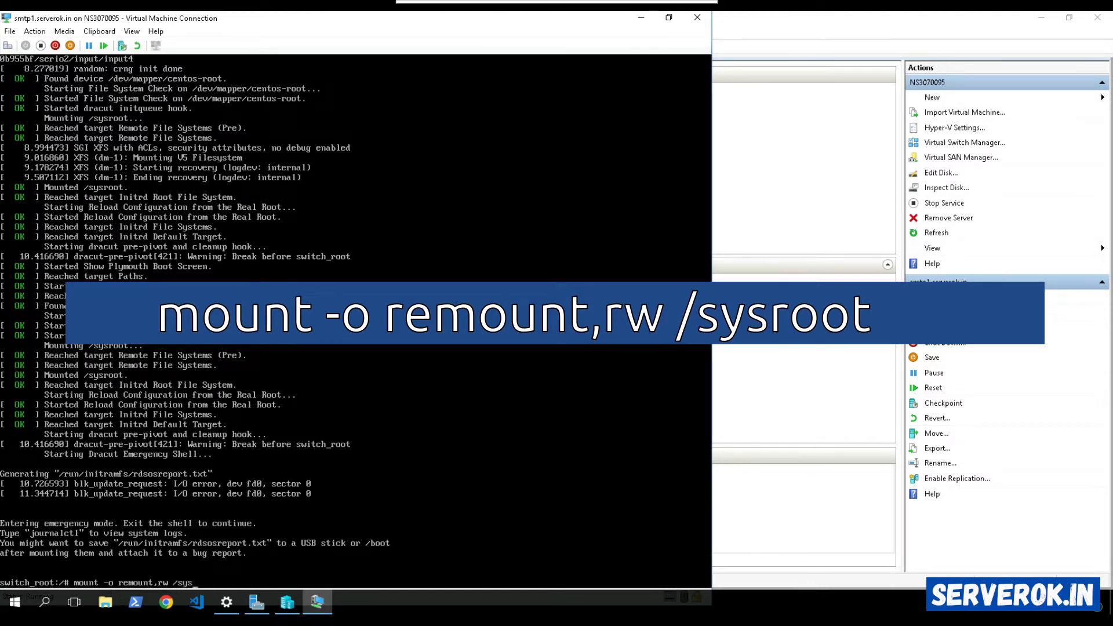
{"action": "key", "text": "Return"}
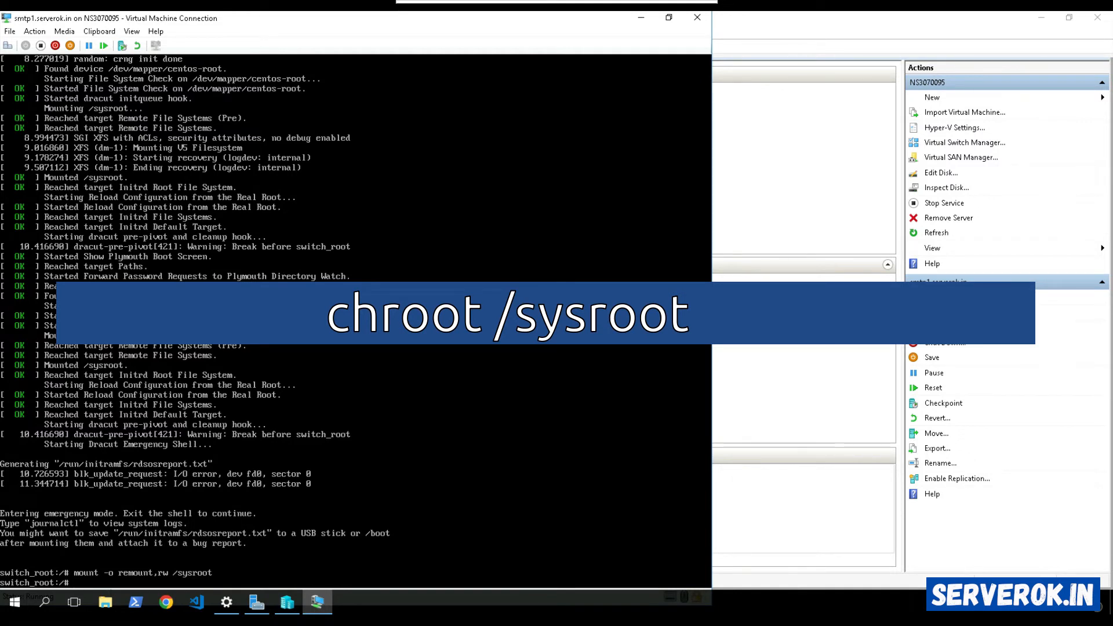
Run chroot /sysroot to get a root shell inside the installed system
{"action": "type", "text": "chro"}
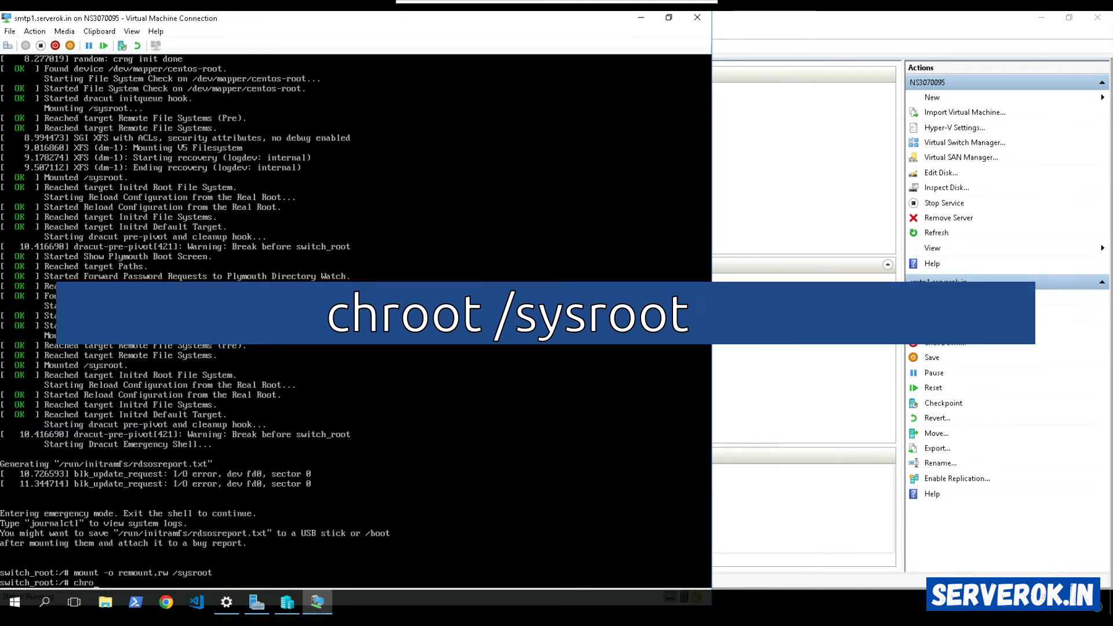
{"action": "type", "text": "ot /"}
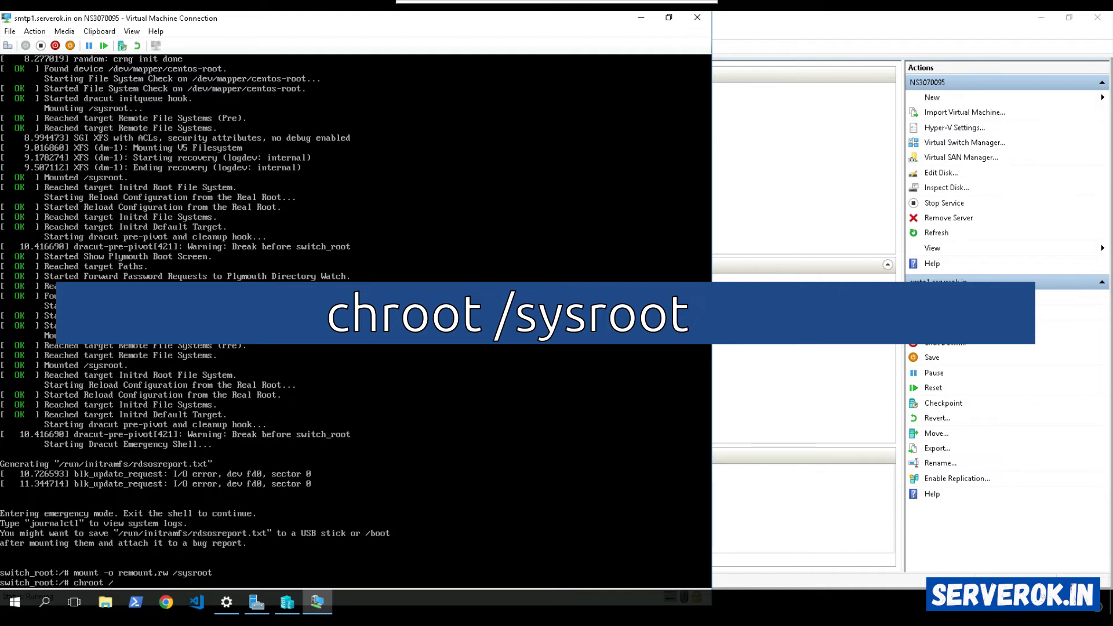
{"action": "key", "text": "Return"}
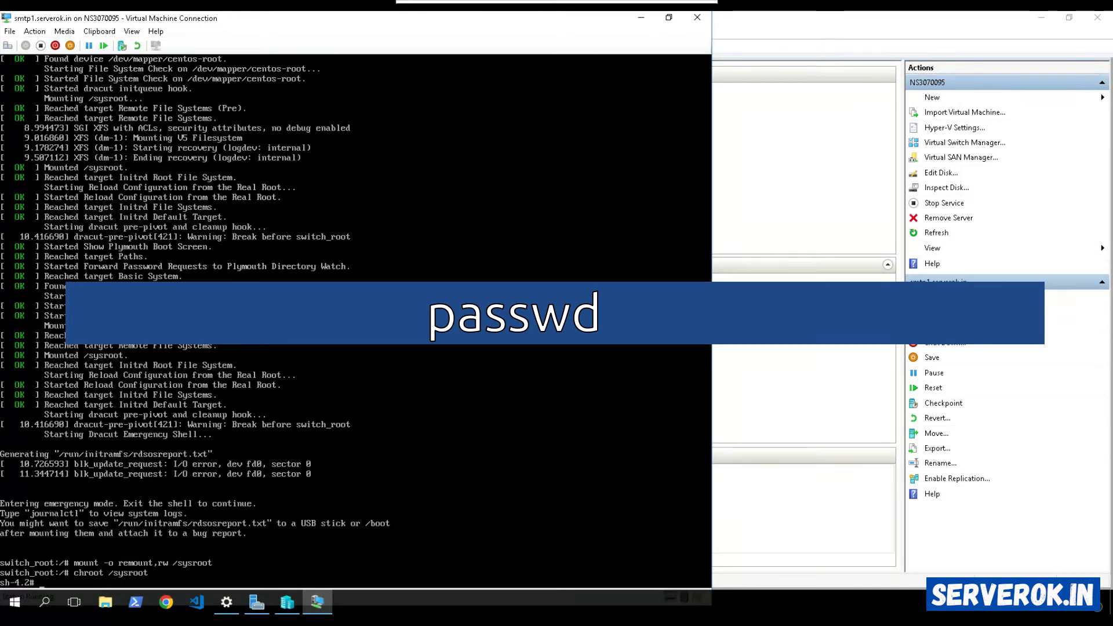
Run passwd and set the new root password, confirming it twice
{"action": "type", "text": "passwd"}
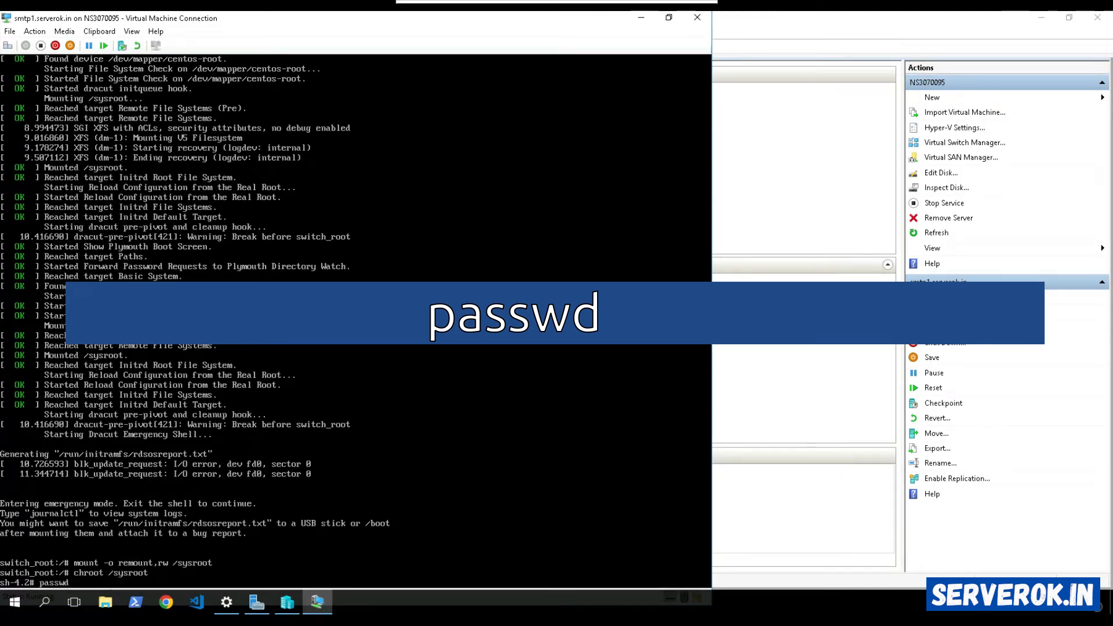
{"action": "key", "text": "Return"}
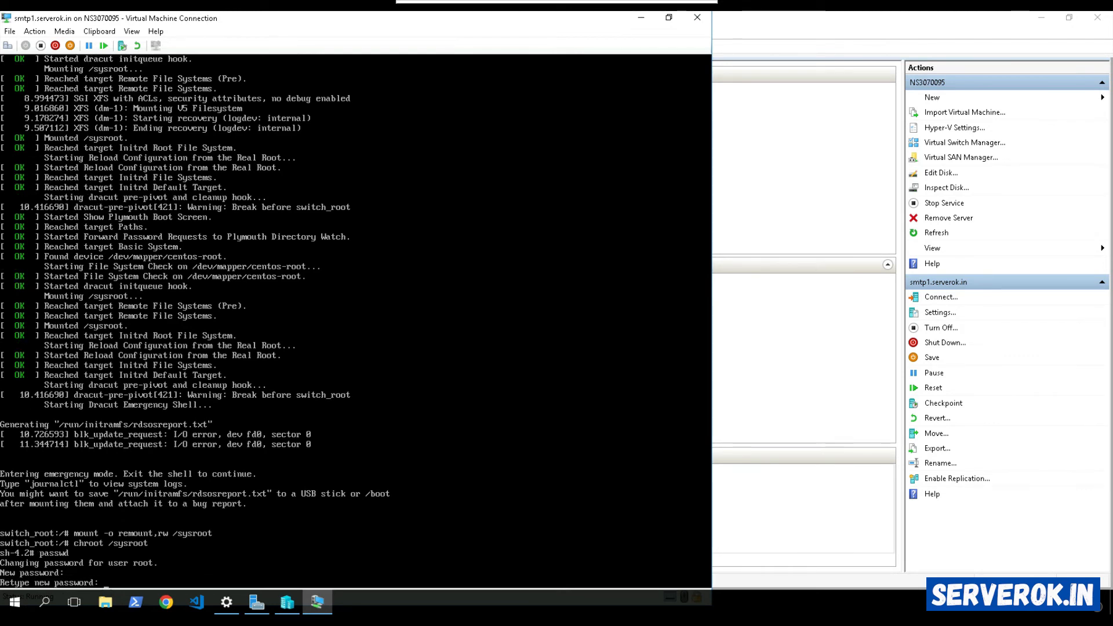
{"action": "key", "text": "Return"}
{"action": "type", "text": "touch"}
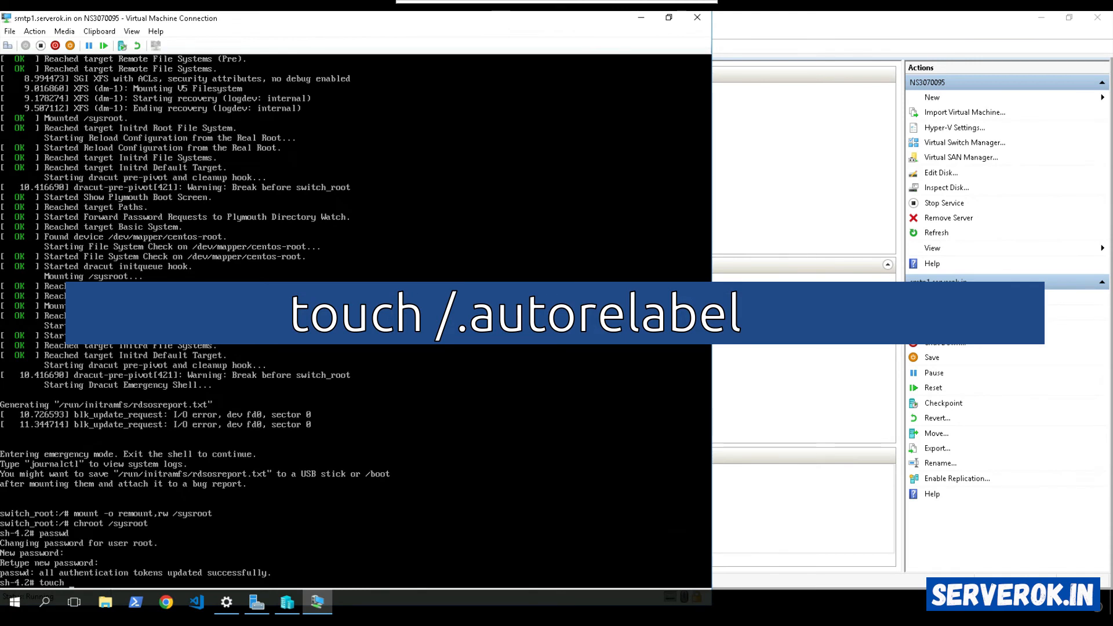
Create /.autorelabel with touch, then exit the chroot and emergency shell to reboot
{"action": "type", "text": "/."}
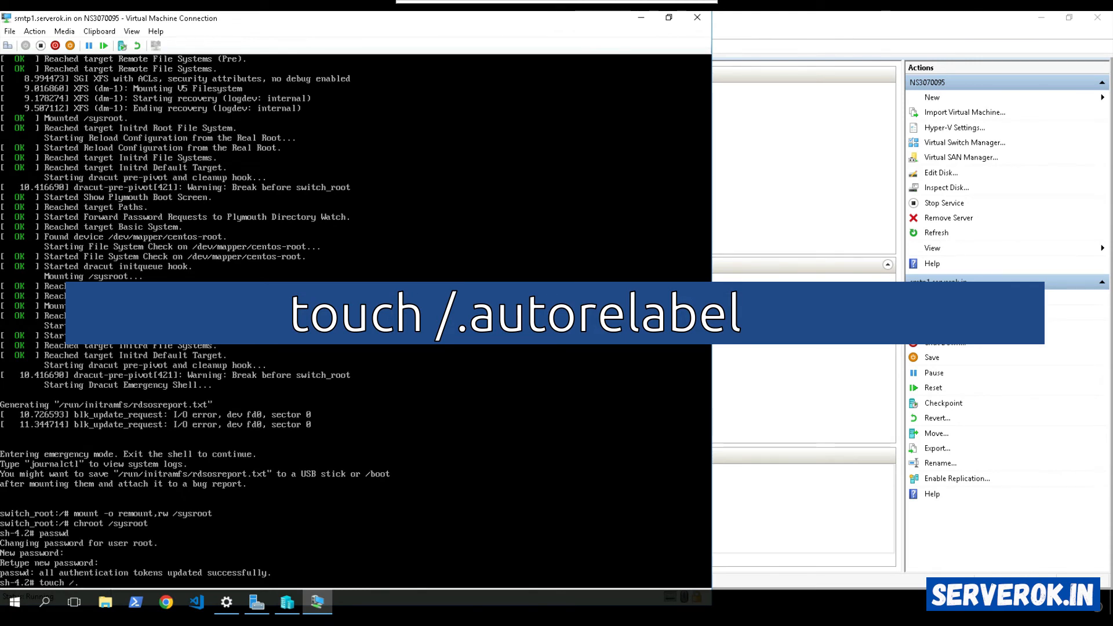
{"action": "type", "text": "autore"}
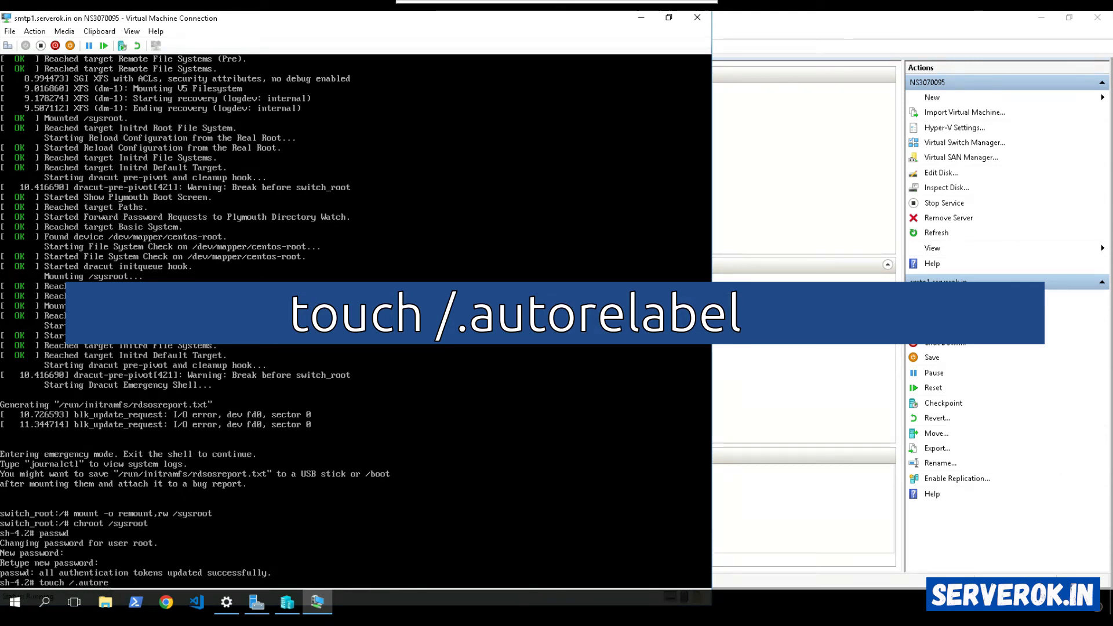
{"action": "key", "text": "Return"}
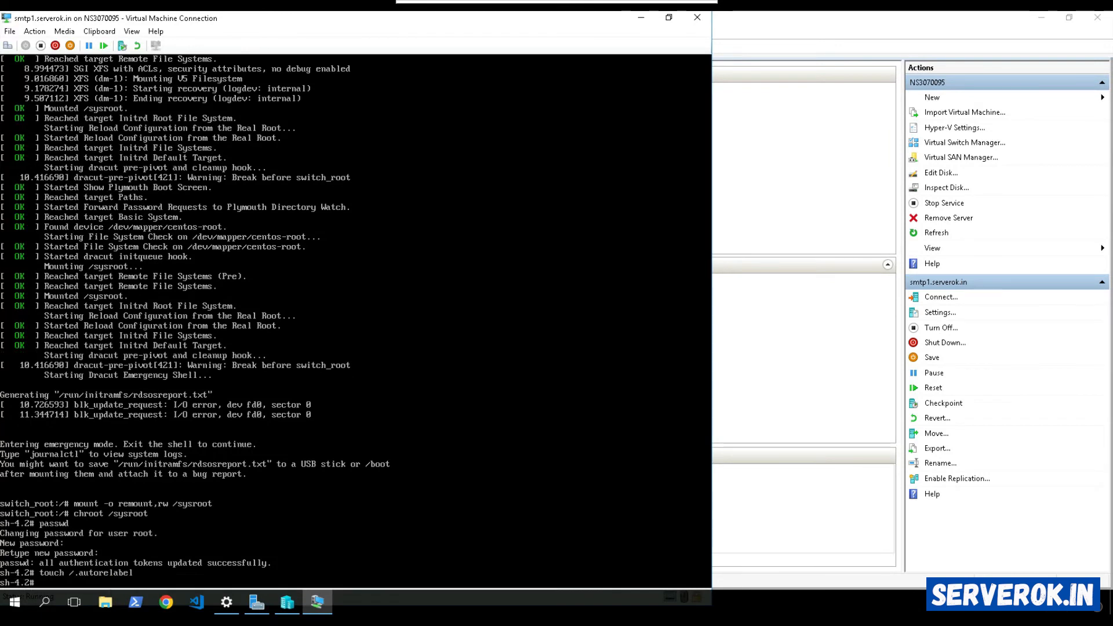
{"action": "type", "text": "exit"}
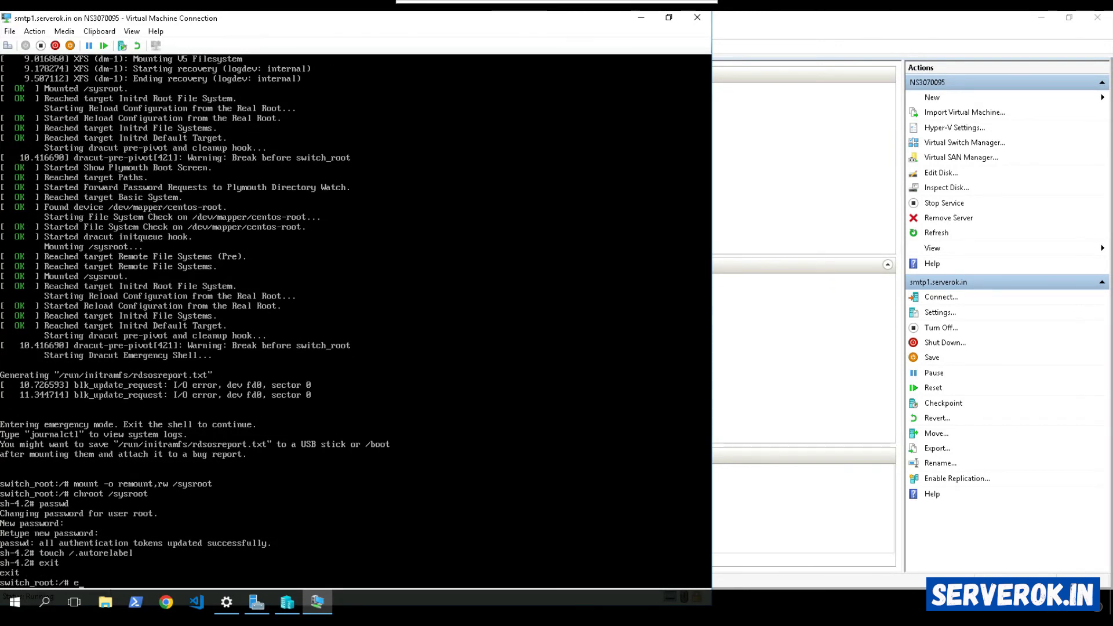
{"action": "type", "text": "xit"}
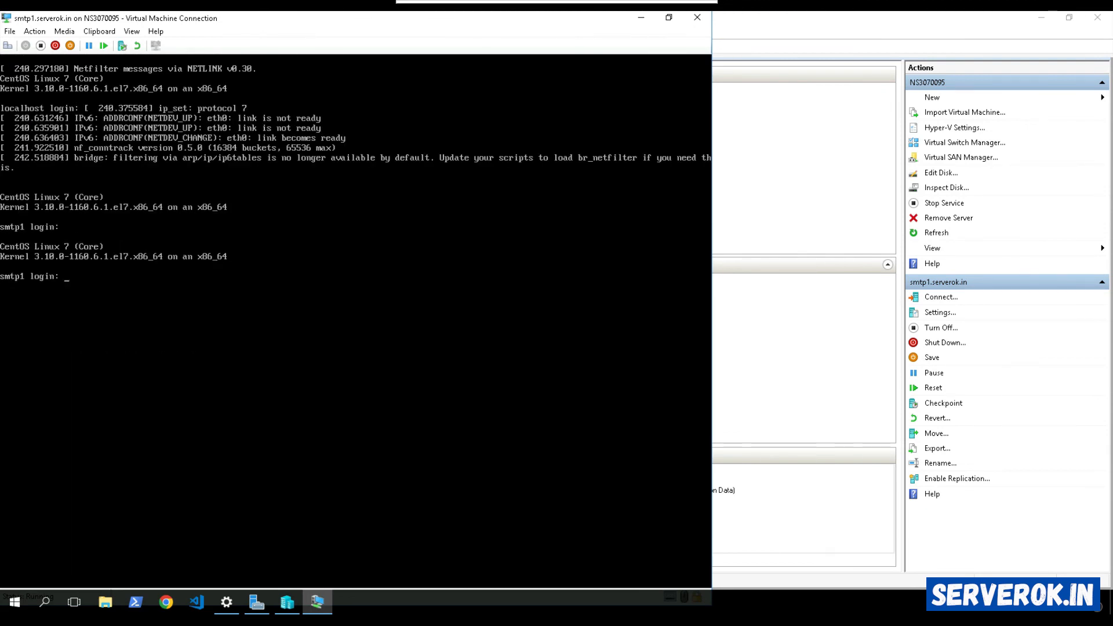
Begin entering root as the username at the smtp1 login prompt
{"action": "type", "text": "roo"}
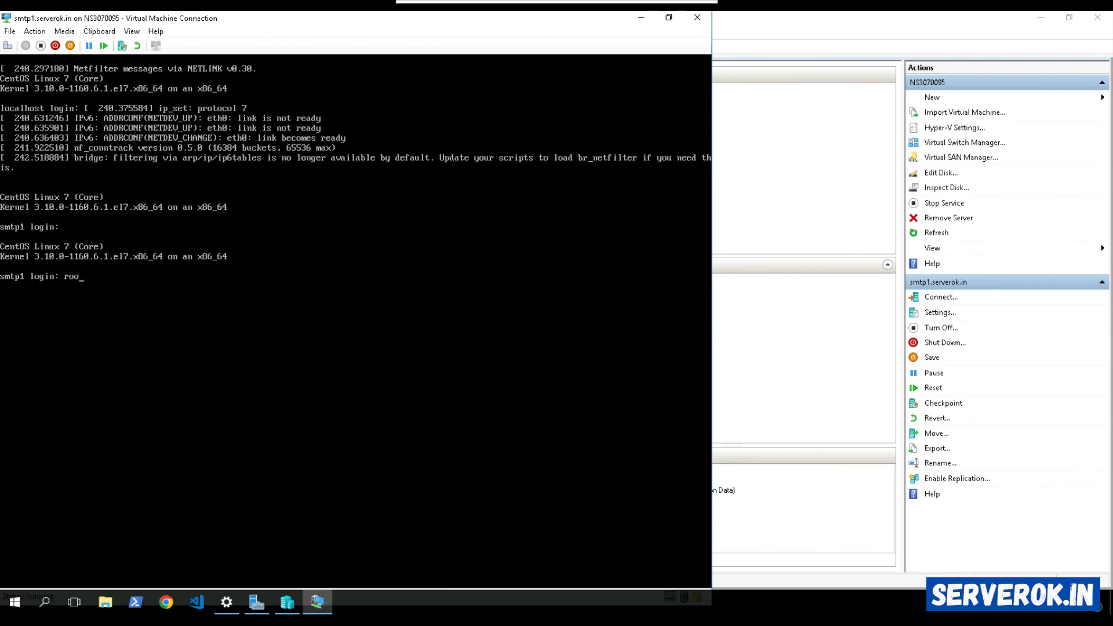